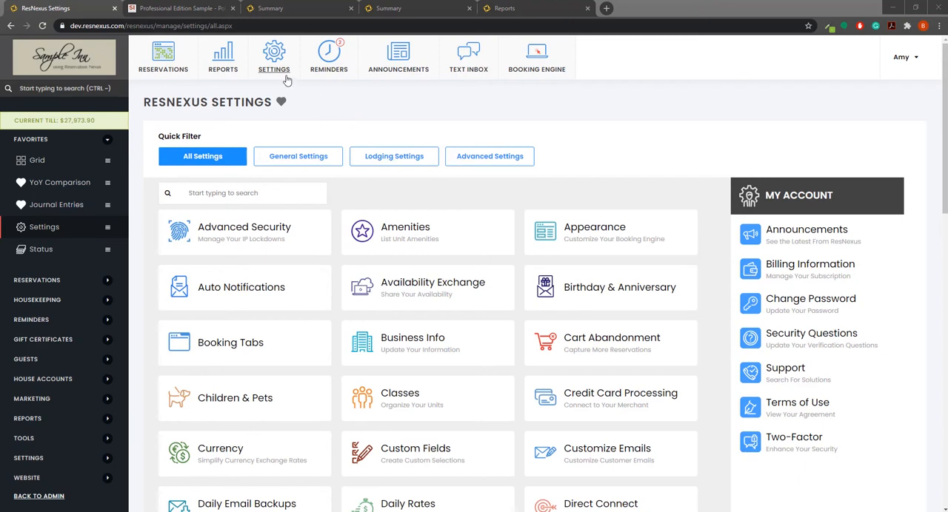
Step: Filter Settings to General Settings and open the Online Bookings links page
{"action": "left_click", "coordinate": [297, 156]}
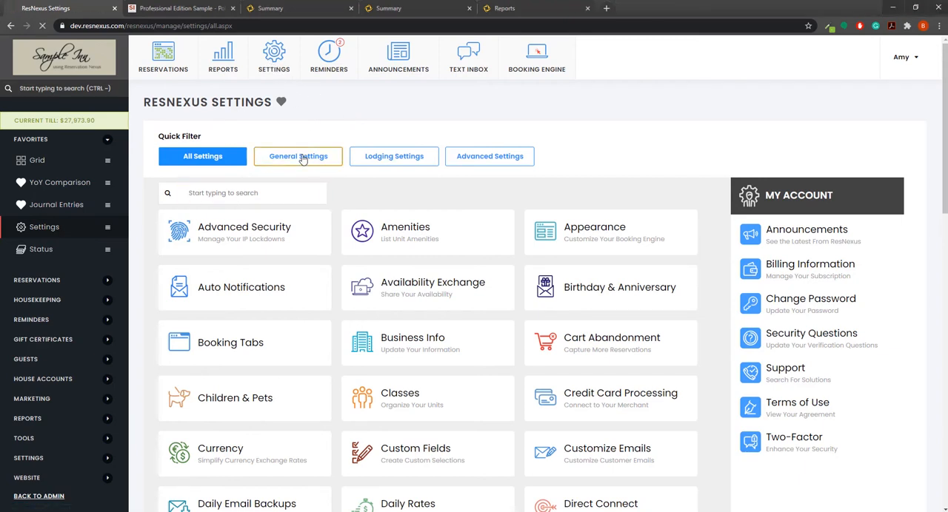
{"action": "left_click", "coordinate": [298, 157]}
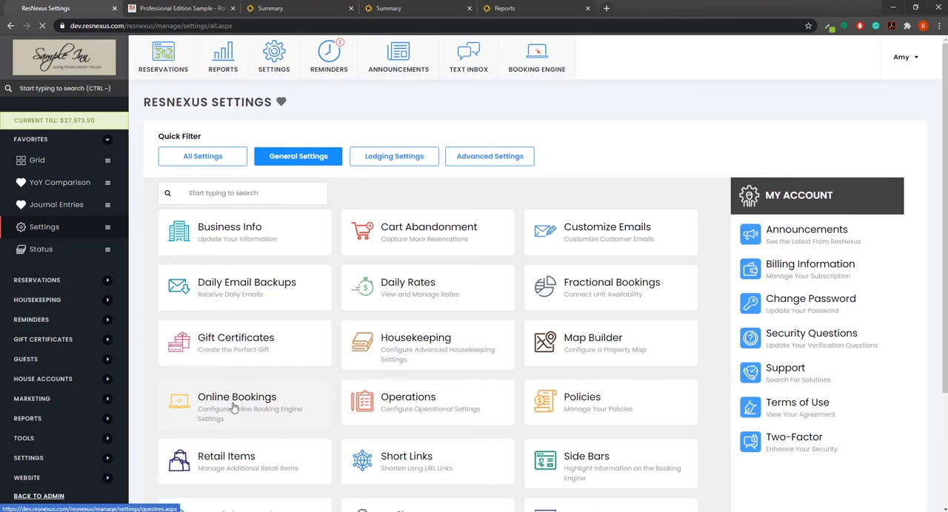
{"action": "left_click", "coordinate": [237, 403]}
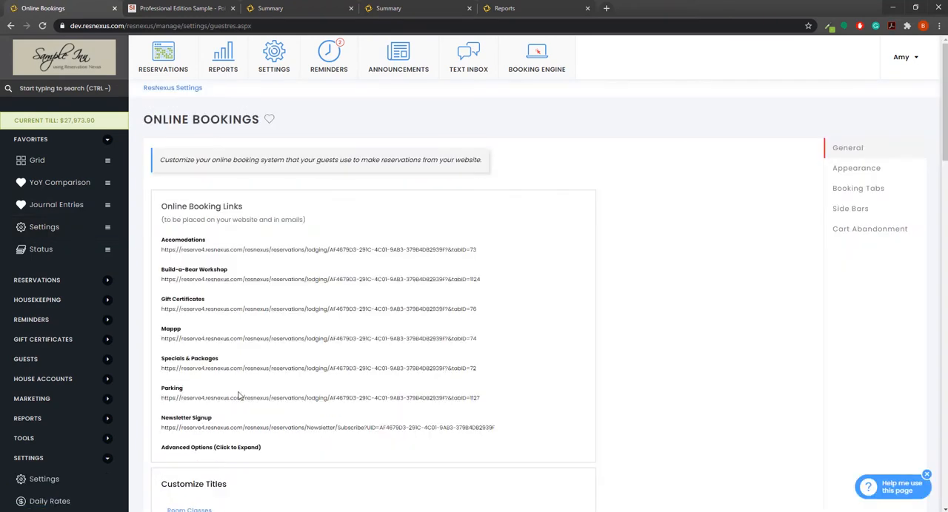
{"action": "scroll", "scroll_direction": "down", "scroll_amount": 3}
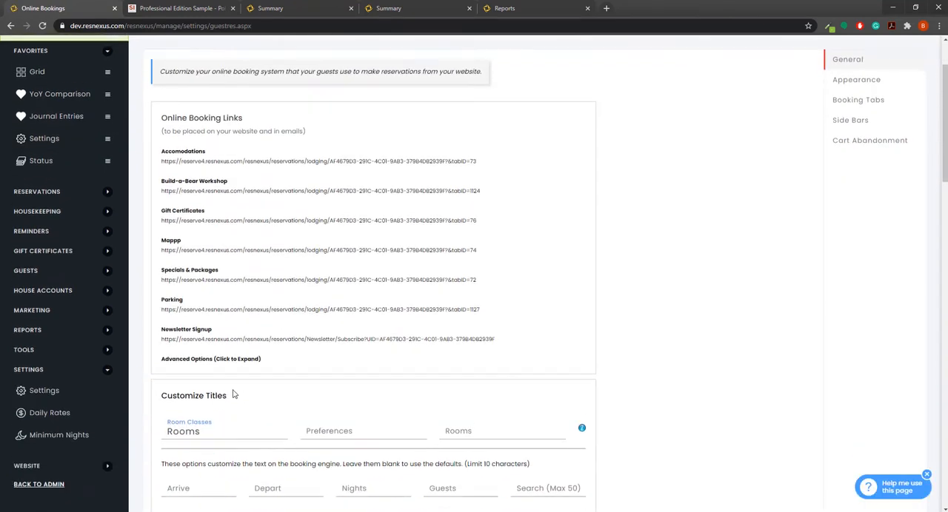
{"action": "scroll", "scroll_direction": "down", "scroll_amount": 3}
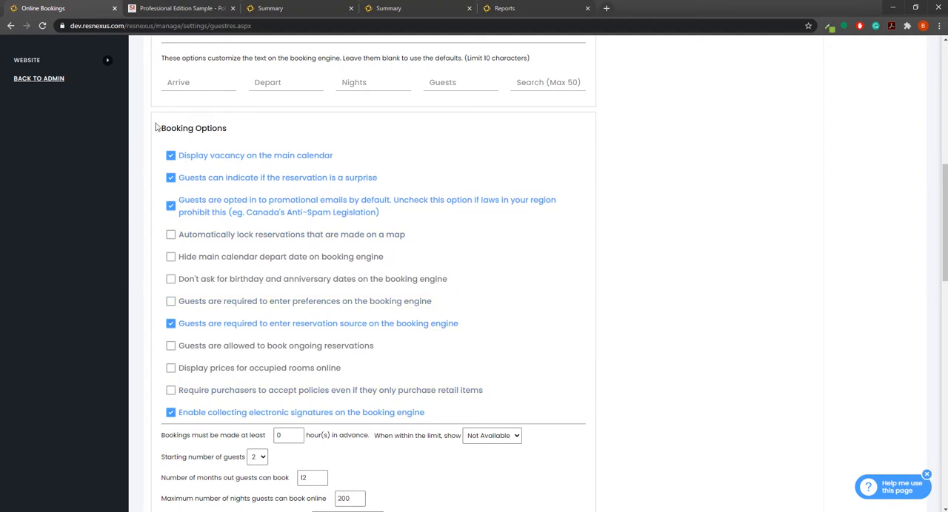
{"action": "mouse_move", "coordinate": [268, 431]}
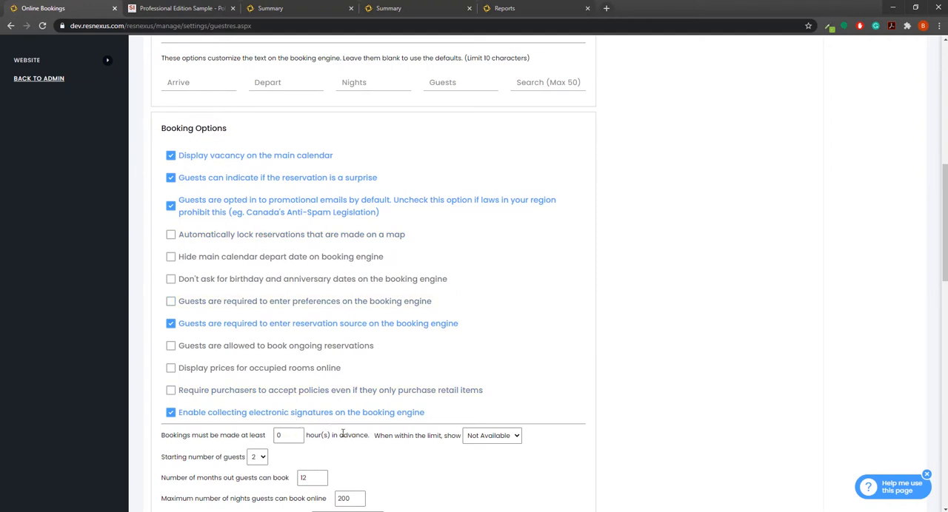
{"action": "scroll", "scroll_direction": "down", "scroll_amount": 3}
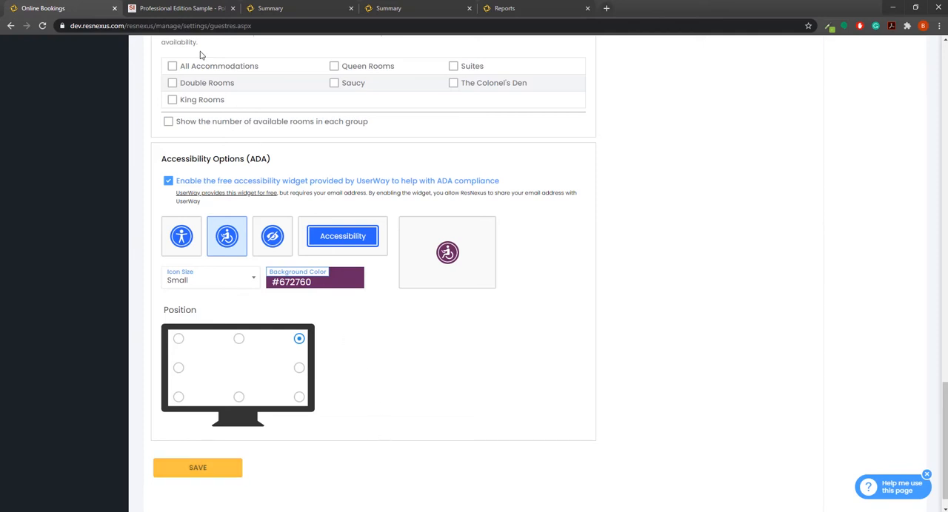
Step: Leave the guest signature demo and view reservation #27274's admin summary
{"action": "left_click", "coordinate": [178, 8]}
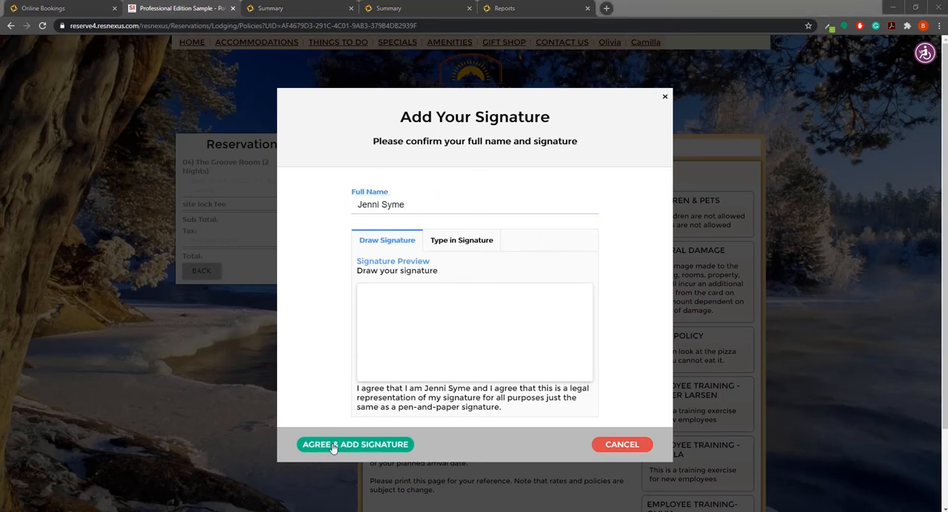
{"action": "left_click", "coordinate": [356, 445]}
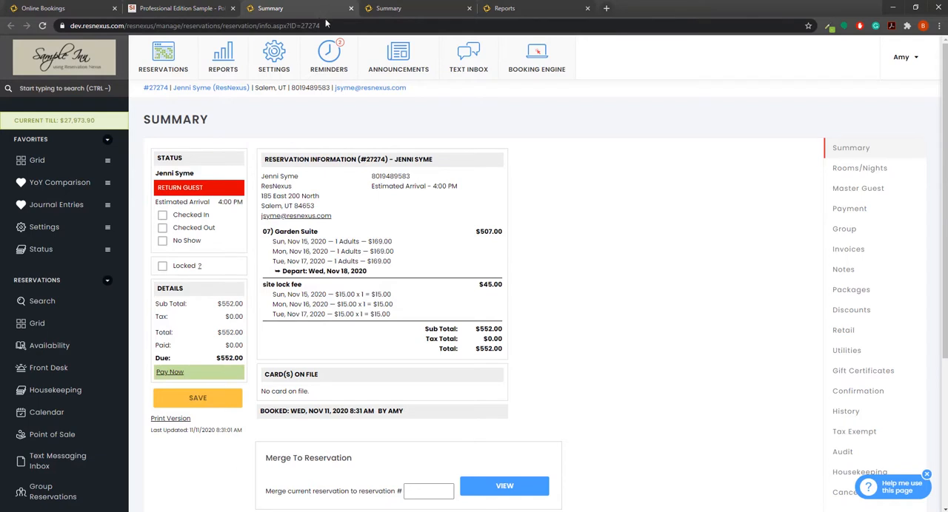
{"action": "left_click", "coordinate": [858, 188]}
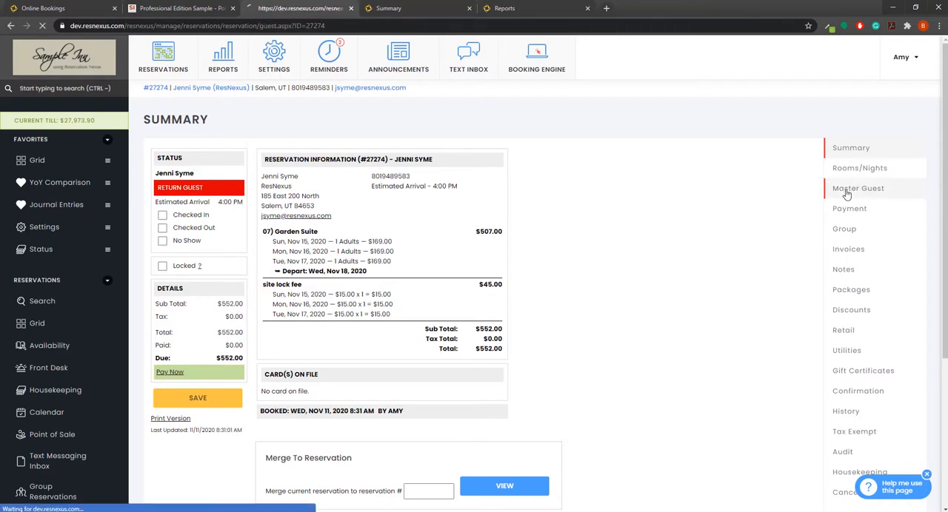
{"action": "left_click", "coordinate": [858, 188]}
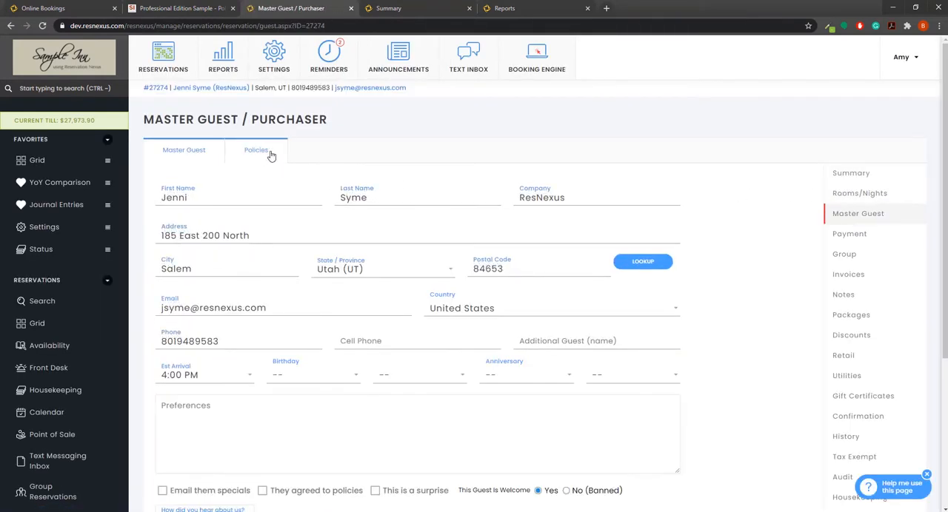
{"action": "left_click", "coordinate": [256, 150]}
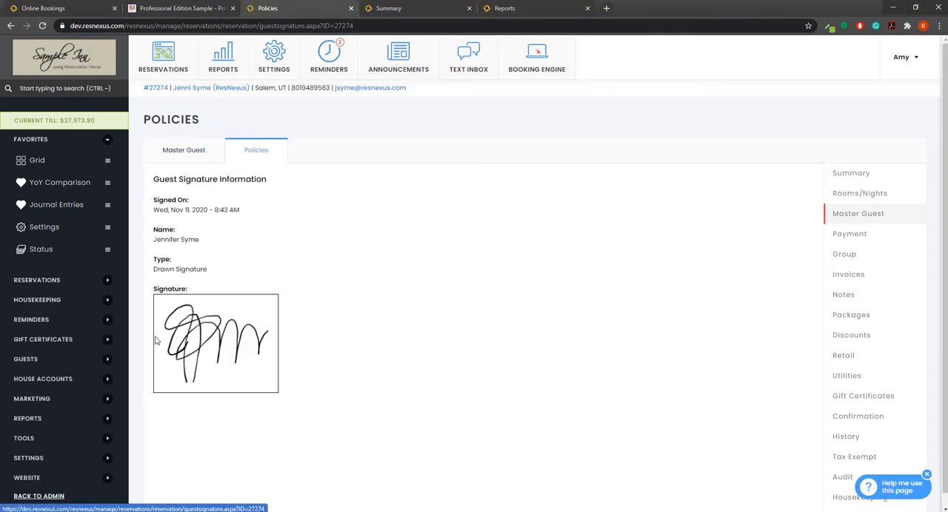
{"action": "mouse_move", "coordinate": [267, 358]}
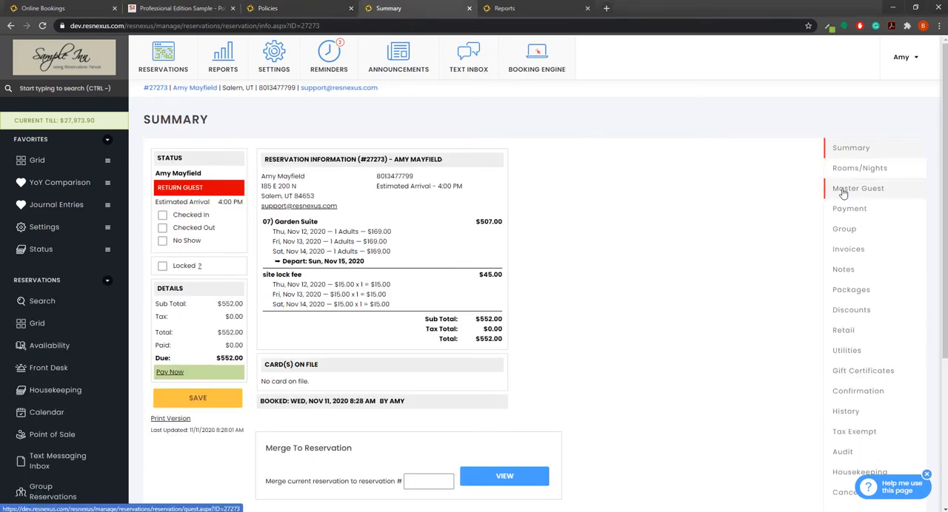
{"action": "left_click", "coordinate": [859, 188]}
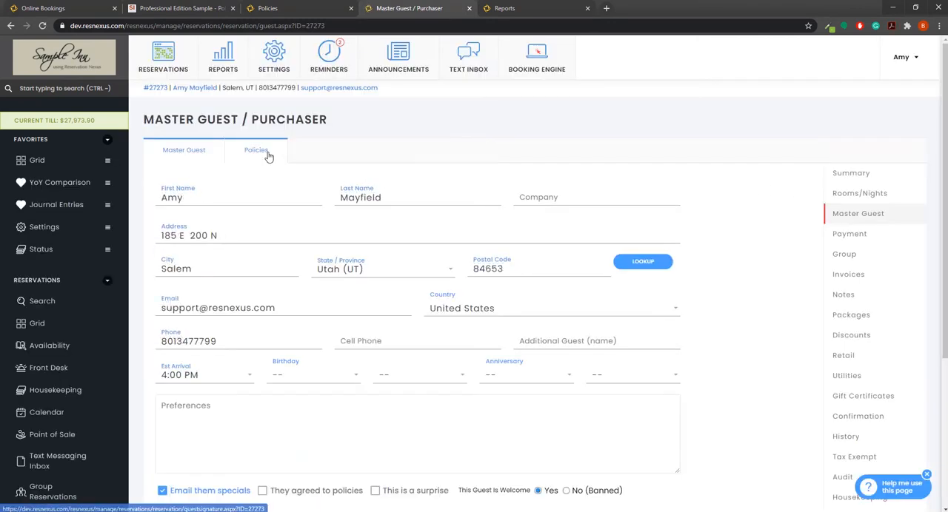
{"action": "left_click", "coordinate": [256, 149]}
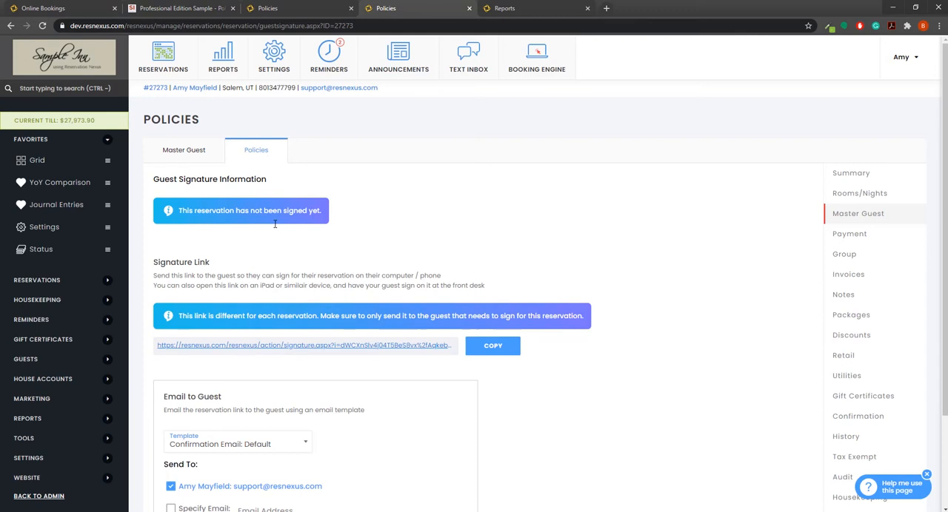
{"action": "scroll", "scroll_direction": "down", "scroll_amount": 3}
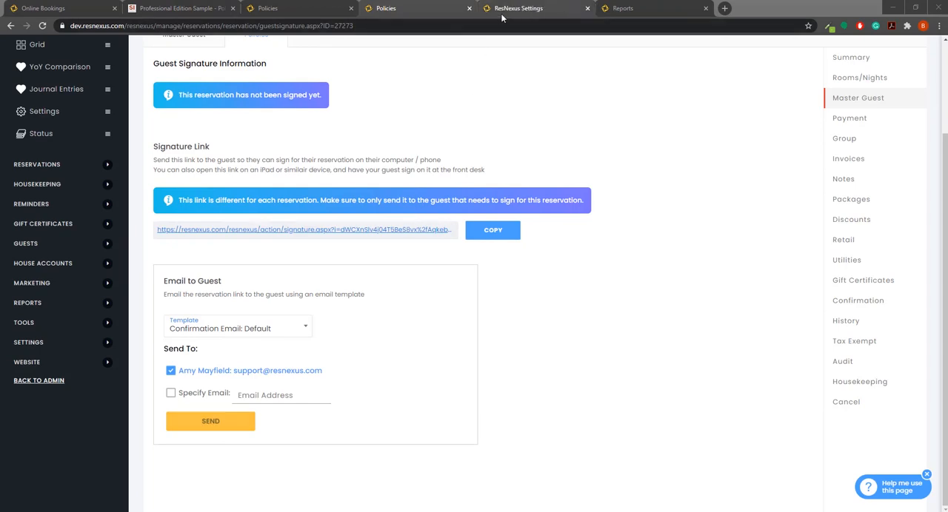
Step: Add the [PoliciesSignatureLink] tag to the end of the Confirmation email template and save
{"action": "left_click", "coordinate": [519, 8]}
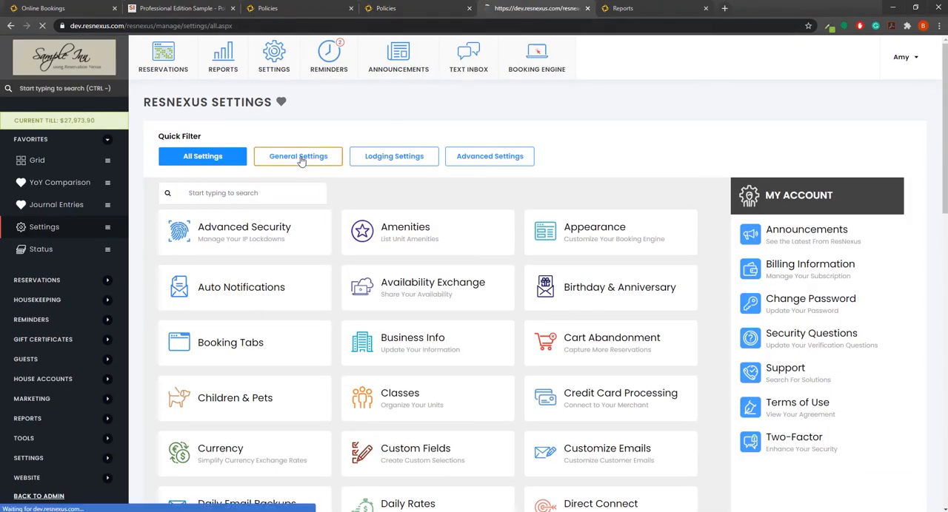
{"action": "left_click", "coordinate": [607, 448]}
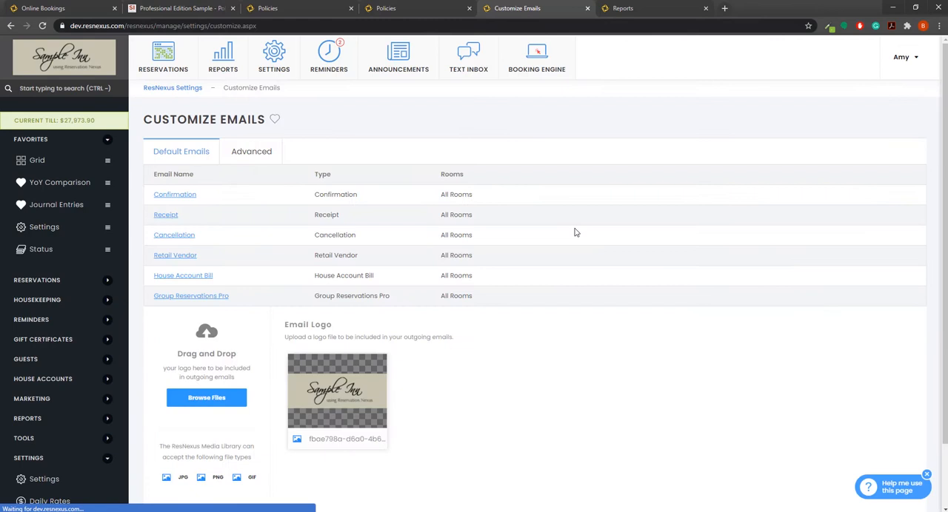
{"action": "mouse_move", "coordinate": [174, 194]}
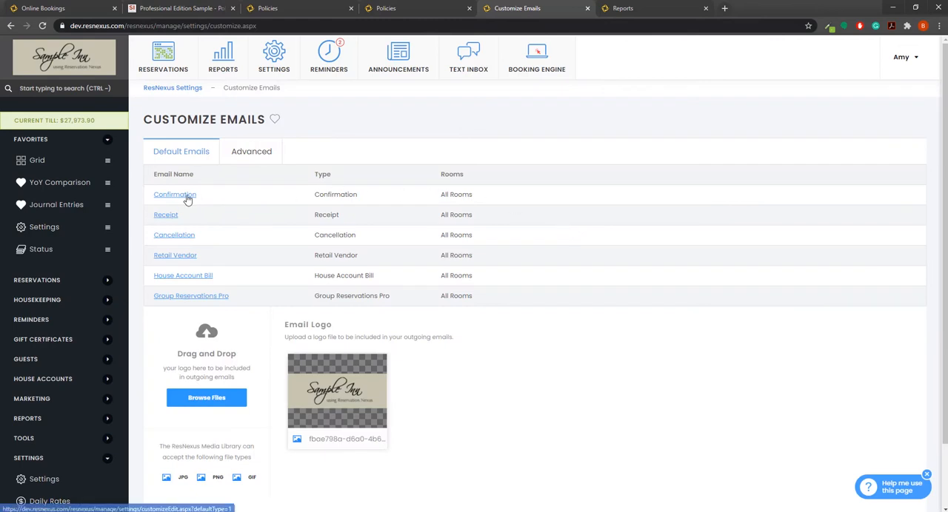
{"action": "left_click", "coordinate": [174, 194]}
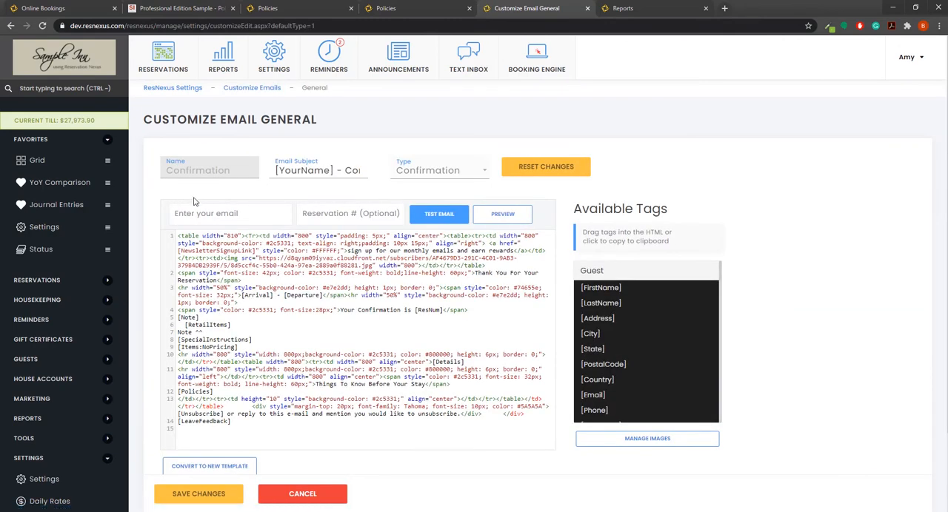
{"action": "scroll", "scroll_direction": "down", "scroll_amount": 3}
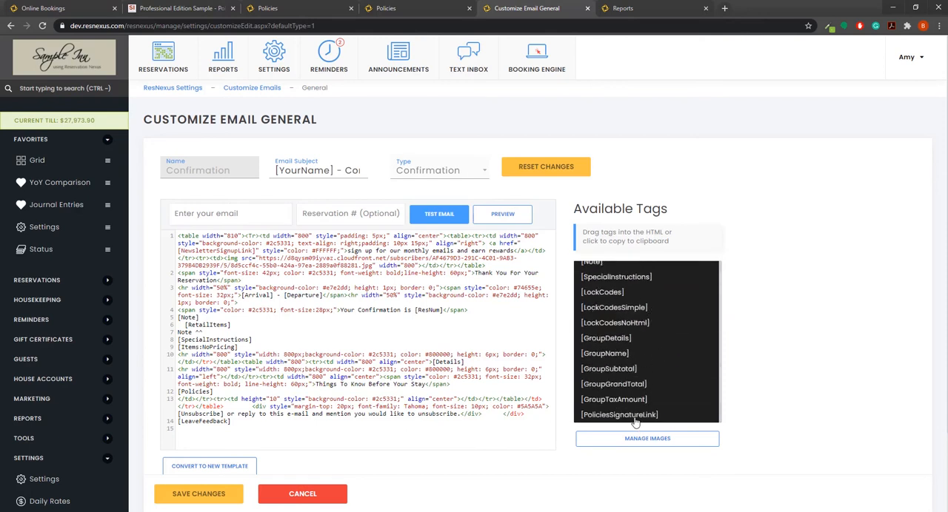
{"action": "left_click_drag", "start_coordinate": [619, 414], "coordinate": [259, 432]}
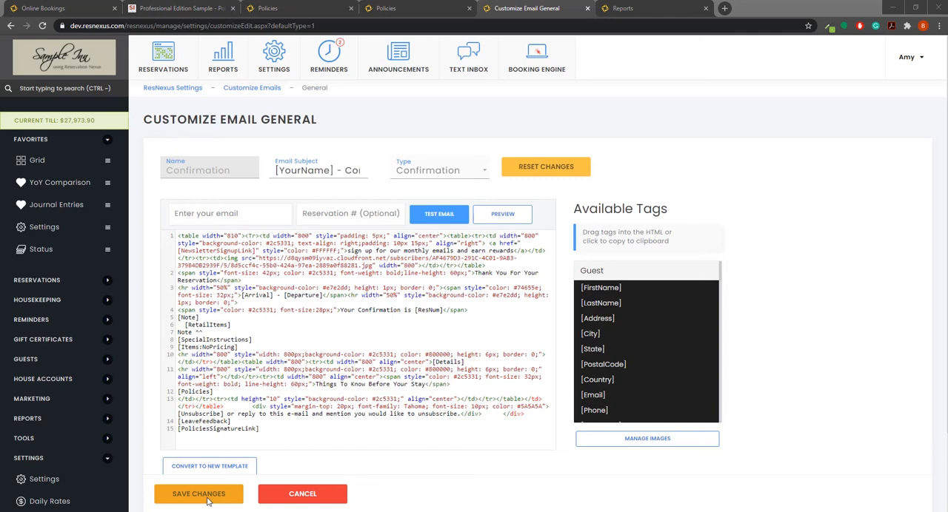
{"action": "left_click", "coordinate": [644, 9]}
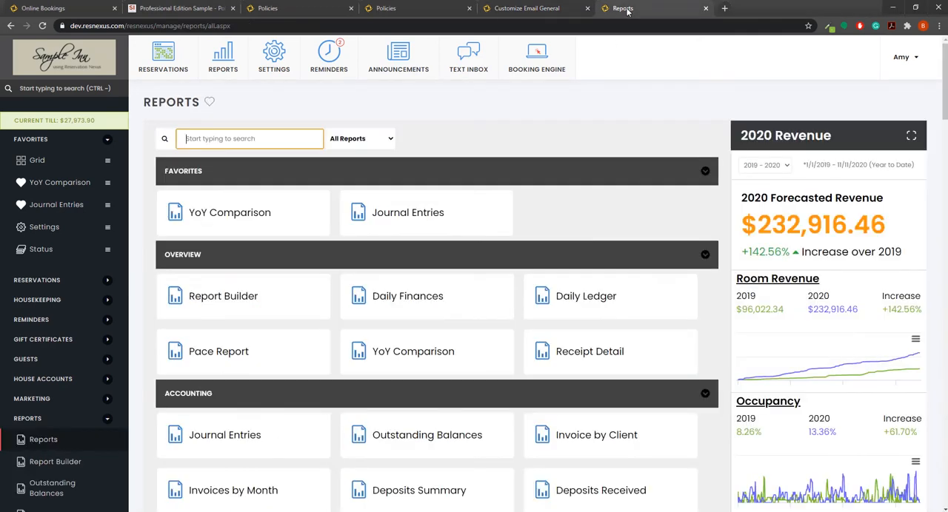
Step: Open the Reservations Policies Signatures report for Nov 4–11, 2020, showing not-signed reservations too
{"action": "left_click", "coordinate": [361, 138]}
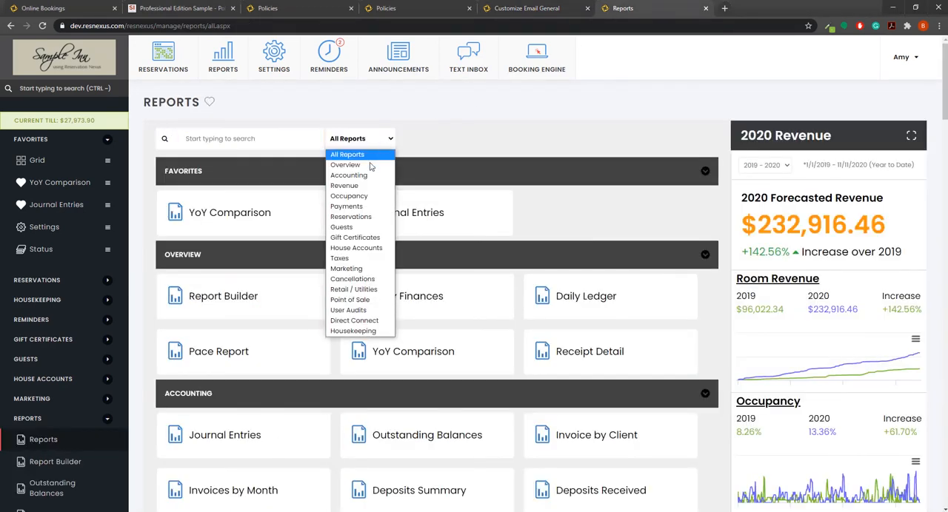
{"action": "left_click", "coordinate": [350, 216]}
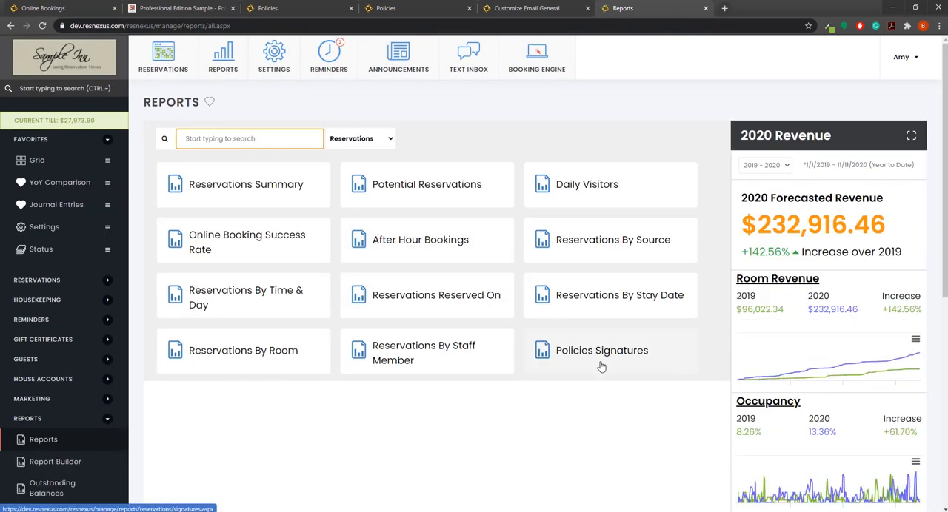
{"action": "left_click", "coordinate": [602, 351]}
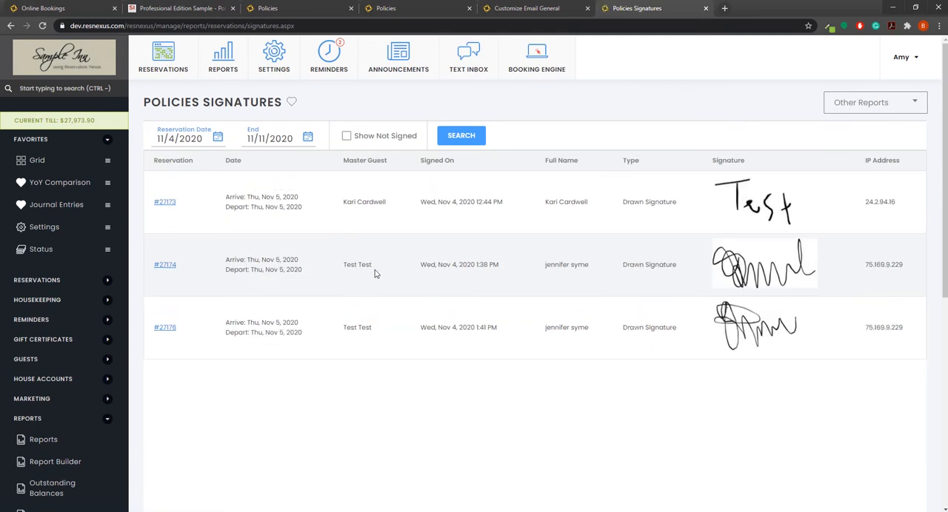
{"action": "left_click", "coordinate": [346, 135]}
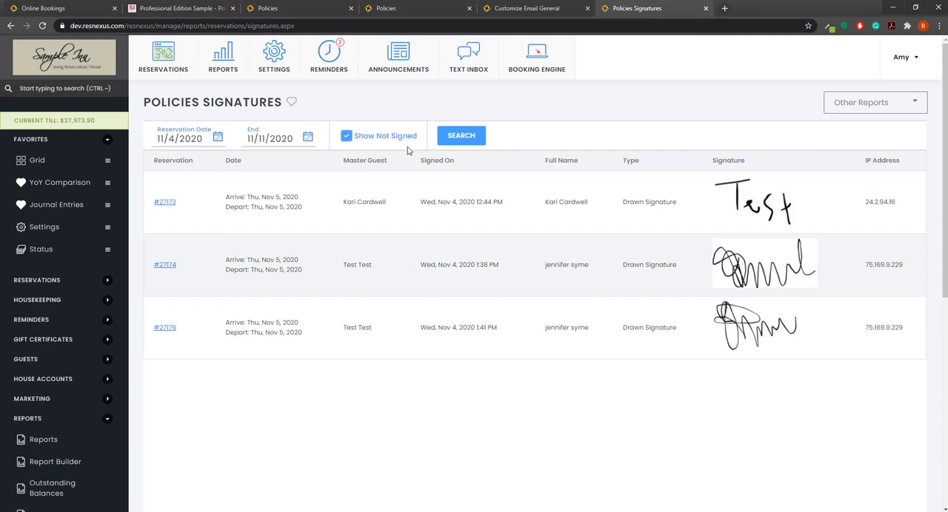